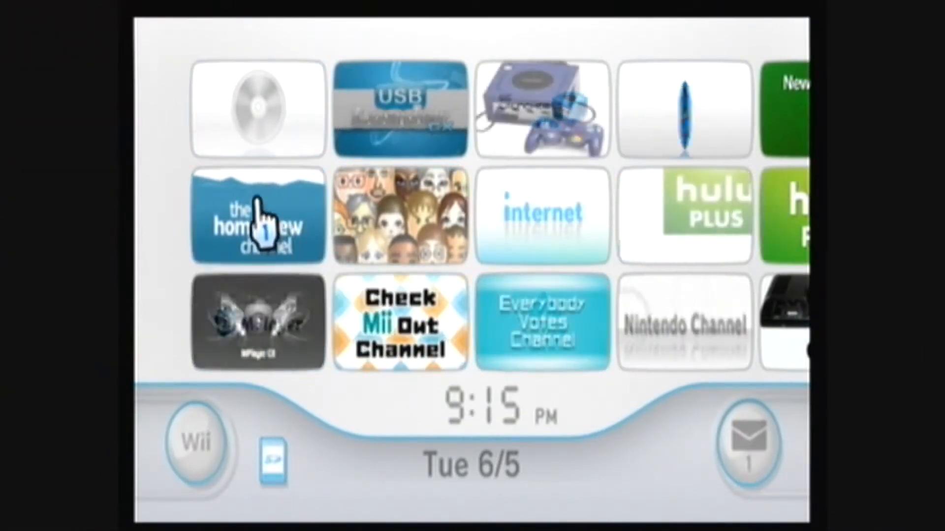
# Page through the Homebrew Channel apps to Wii64 and load it.
pyautogui.click(258, 217)
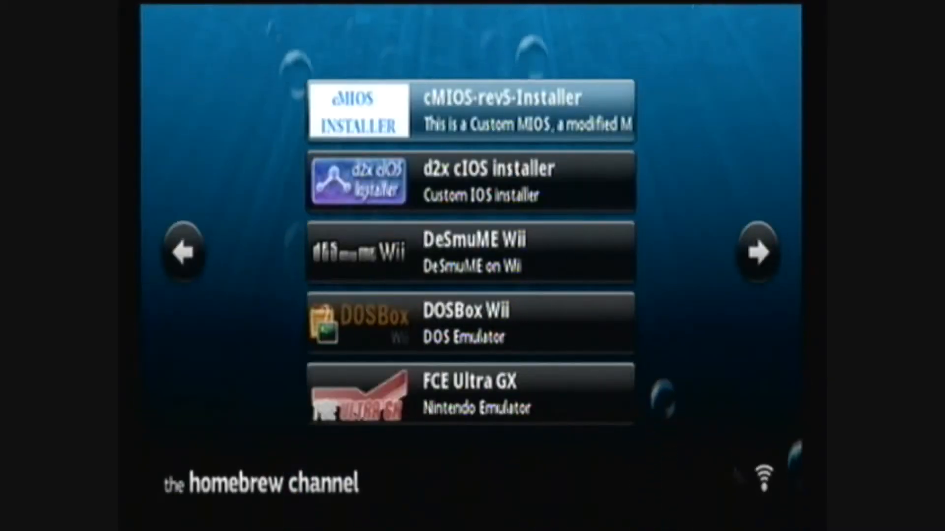
pyautogui.click(756, 253)
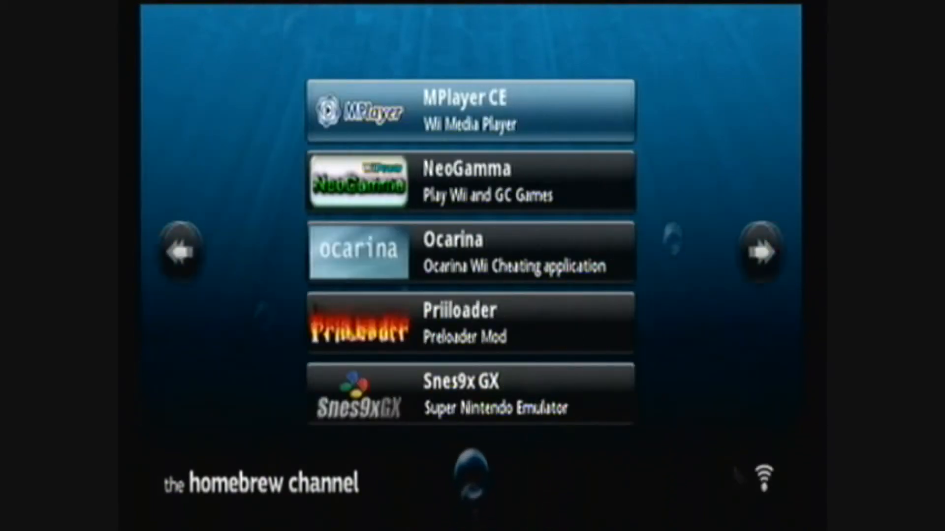
pyautogui.click(761, 253)
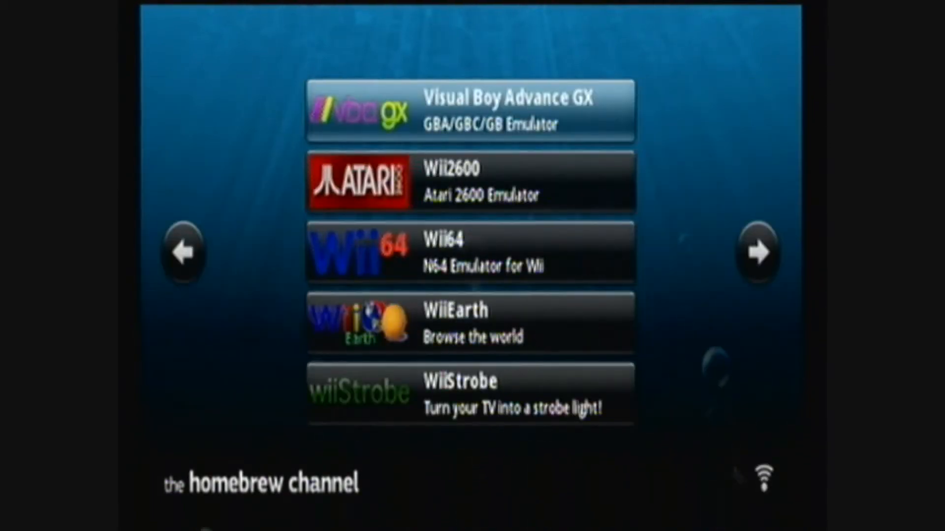
pyautogui.click(469, 251)
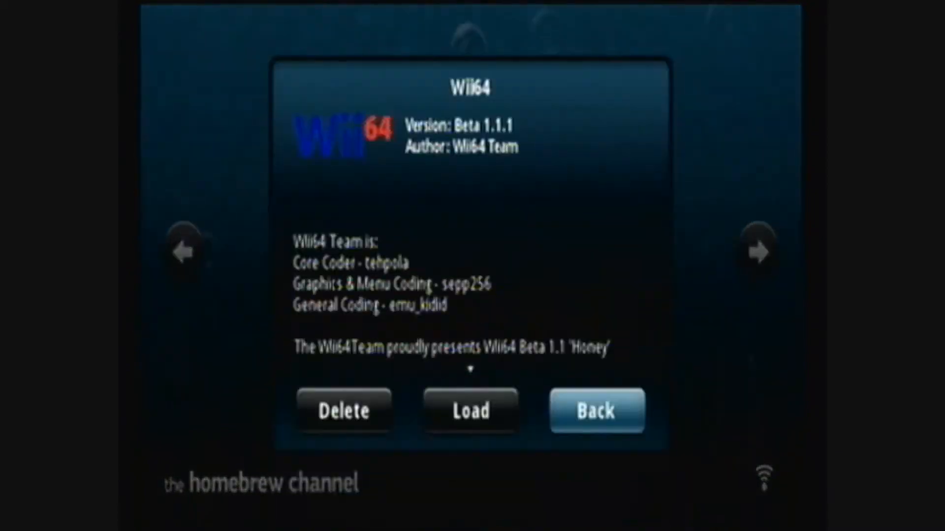
pyautogui.click(471, 411)
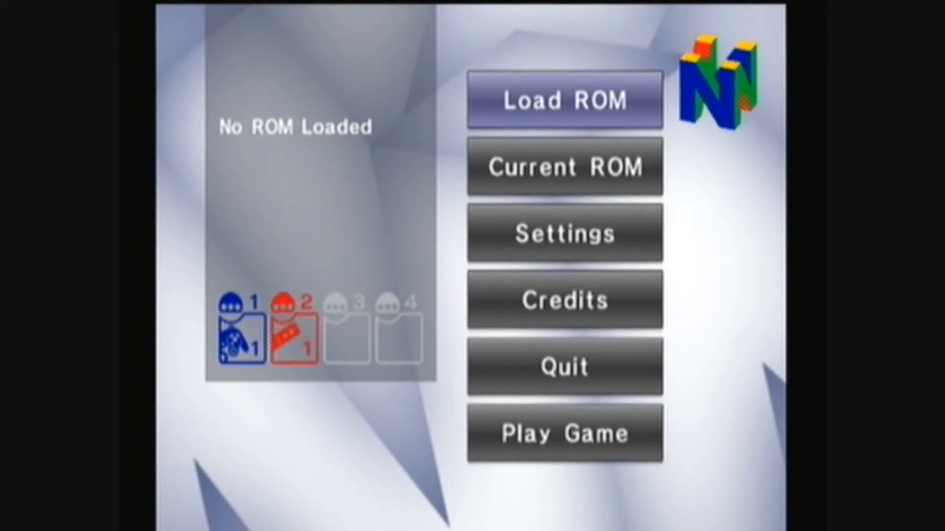
# Browse the SD card ROM list forward five pages to reach Super Mario 64.
pyautogui.click(564, 101)
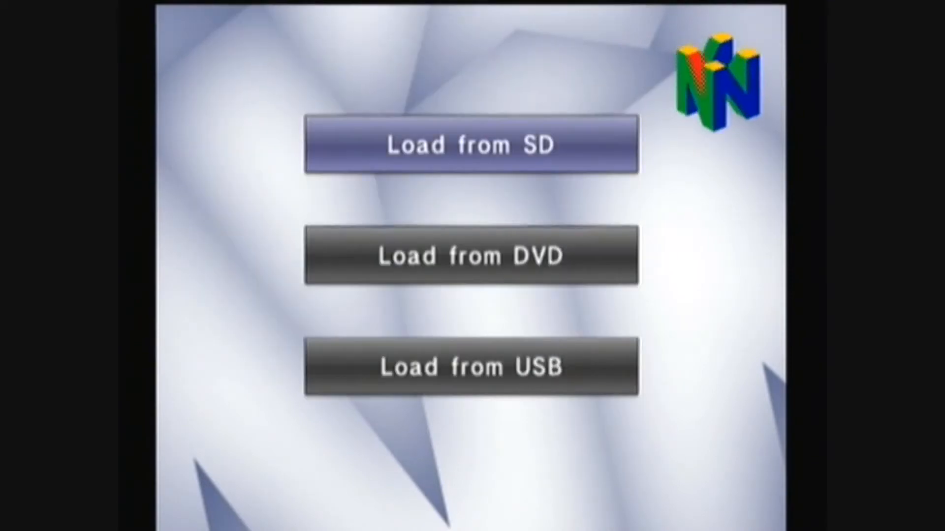
pyautogui.press('Down')
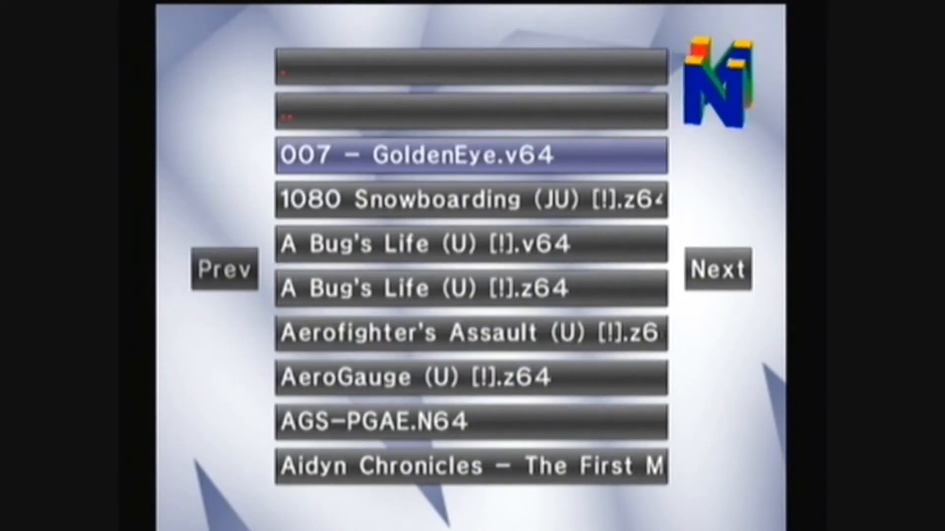
pyautogui.click(717, 270)
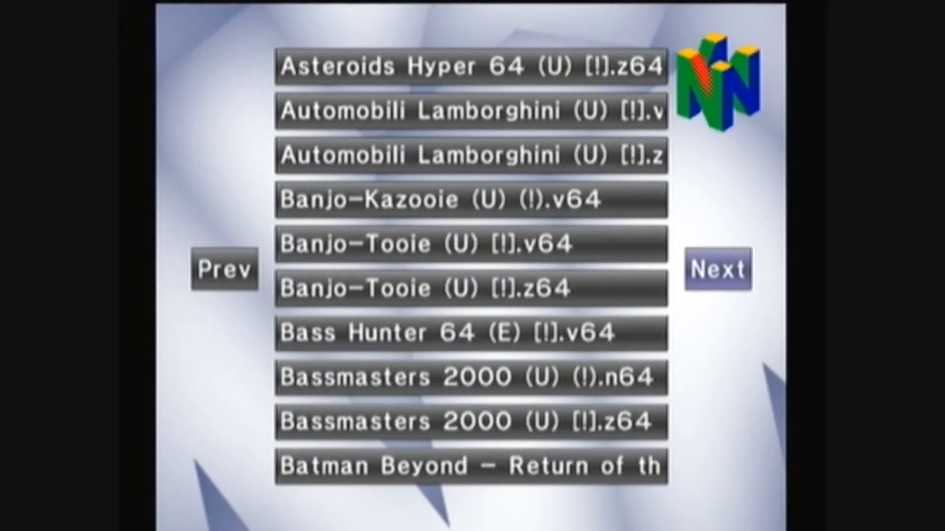
pyautogui.click(717, 268)
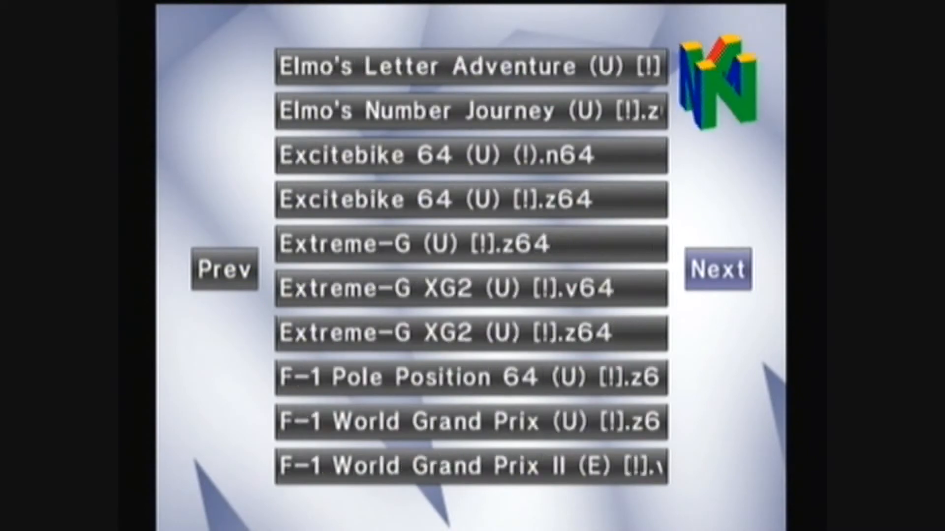
pyautogui.click(717, 270)
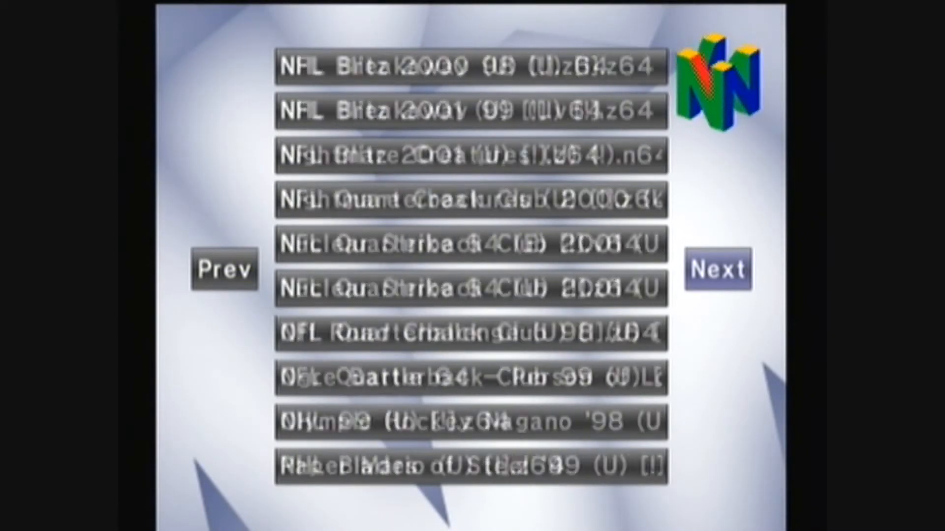
pyautogui.click(717, 270)
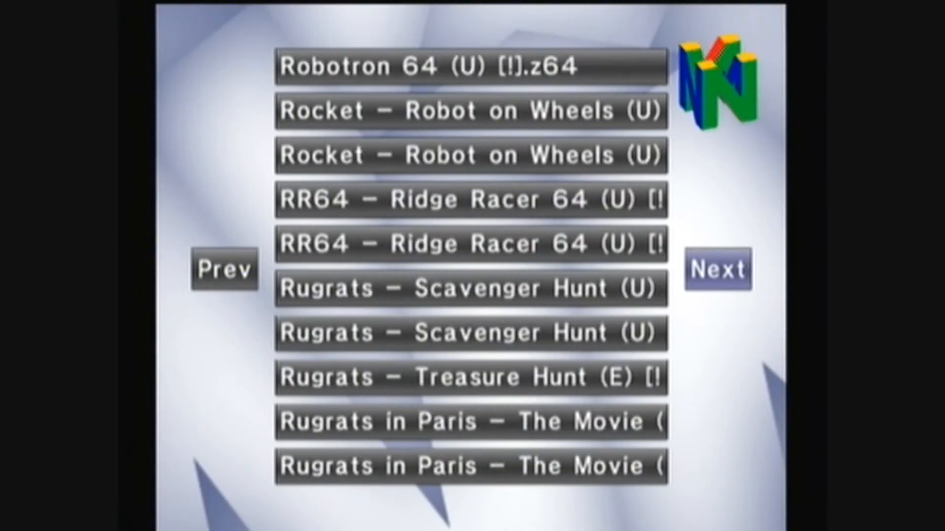
pyautogui.click(717, 268)
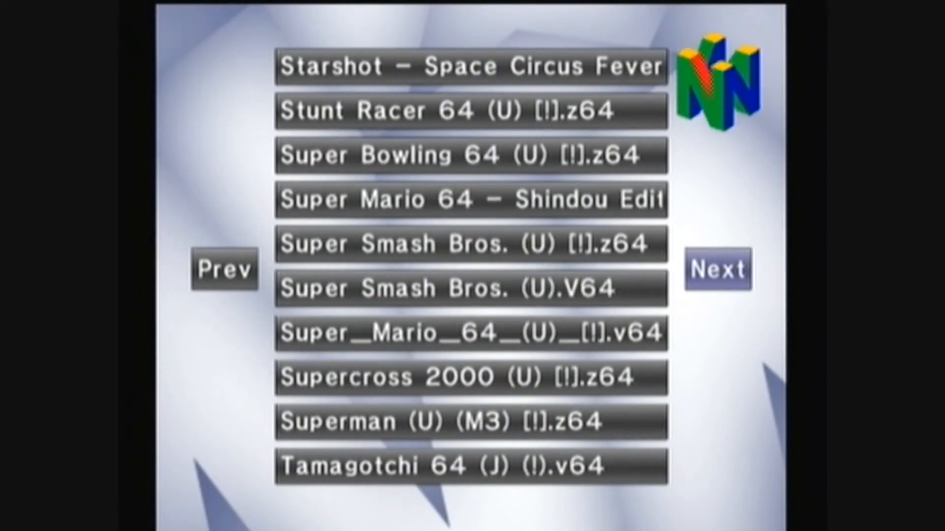
# Load Super_Mario_64_(U)_[!].v64 and dismiss its ROM summary.
pyautogui.click(470, 200)
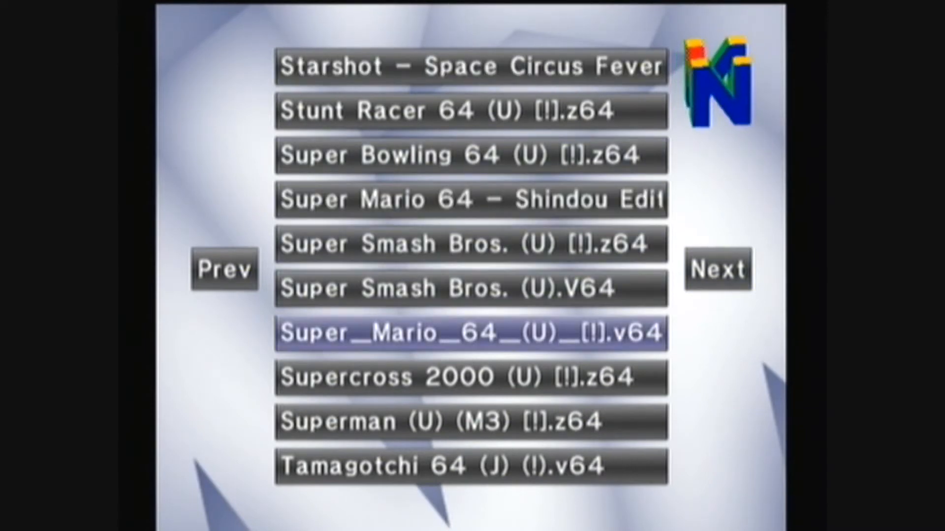
pyautogui.click(469, 334)
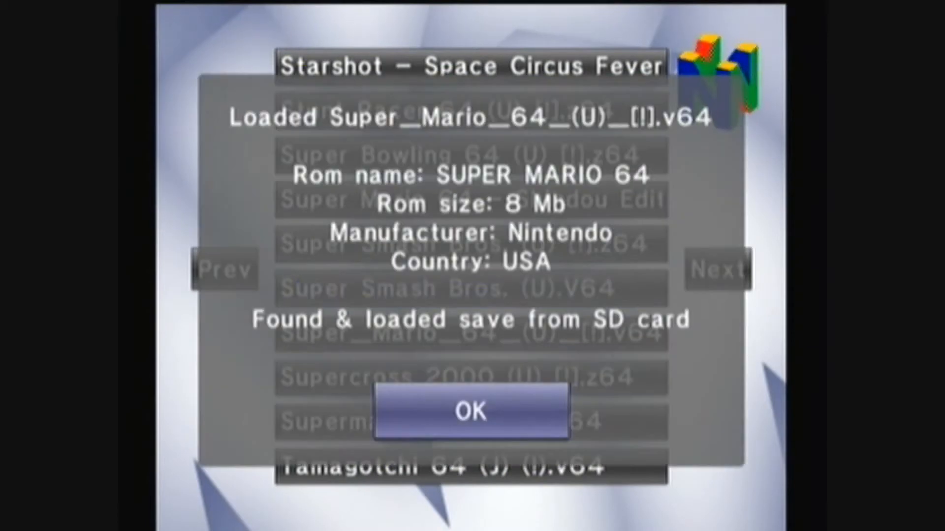
pyautogui.click(470, 413)
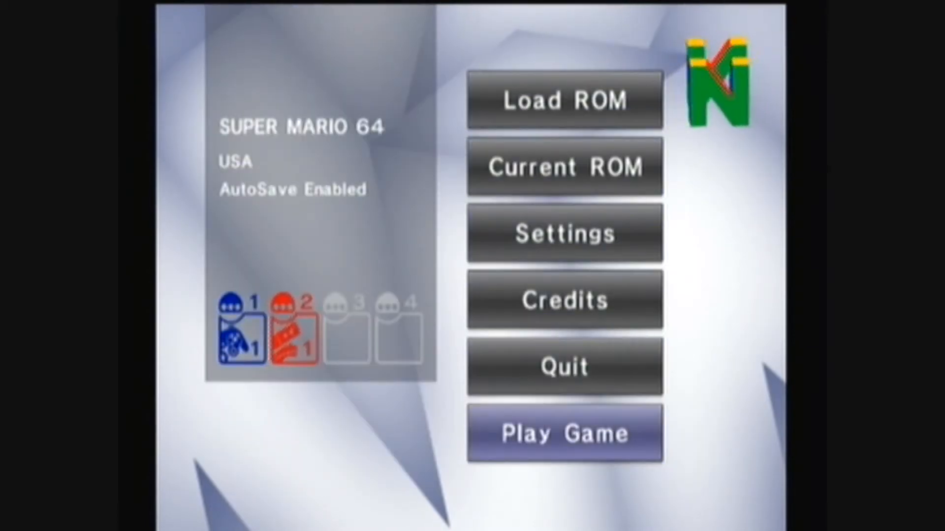
# Play Super Mario 64, then return to the Wii64 menu.
pyautogui.click(563, 432)
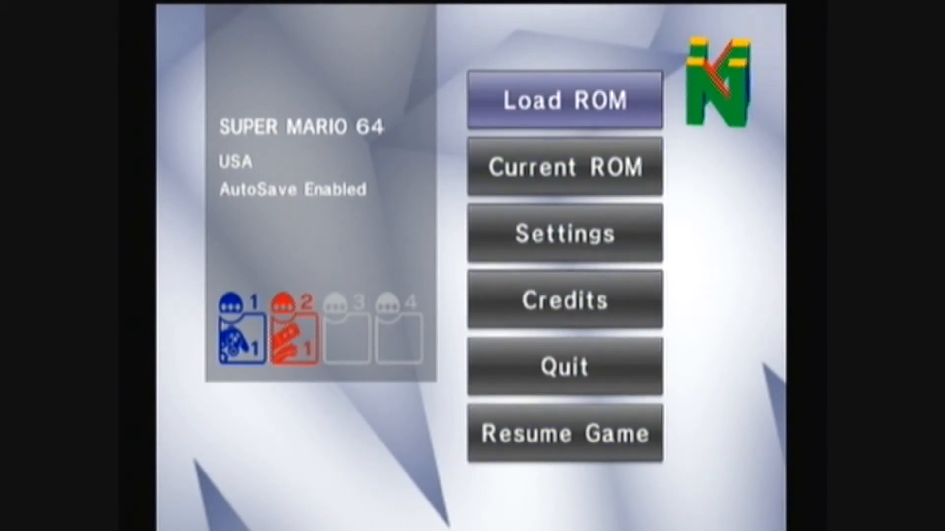
# Browse the USB ROM list forward three pages to the Ocarina of Time entries.
pyautogui.click(564, 99)
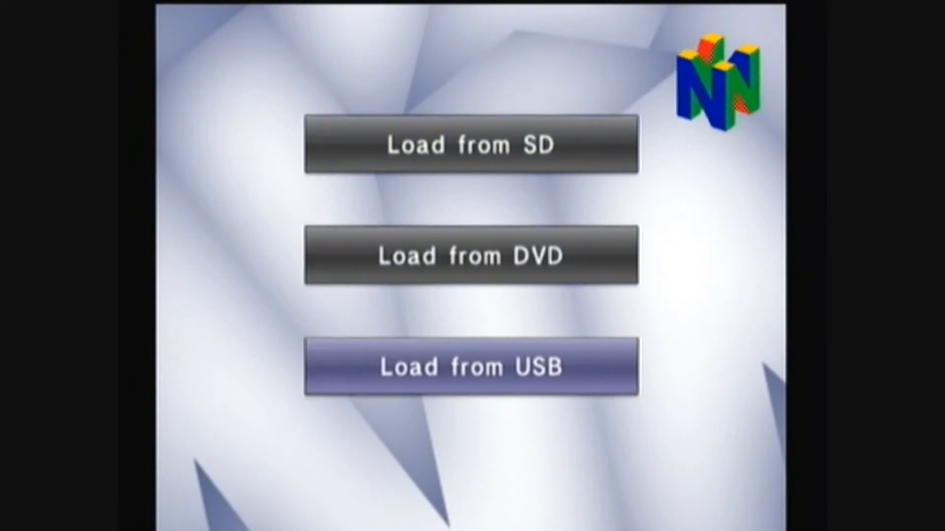
pyautogui.click(471, 366)
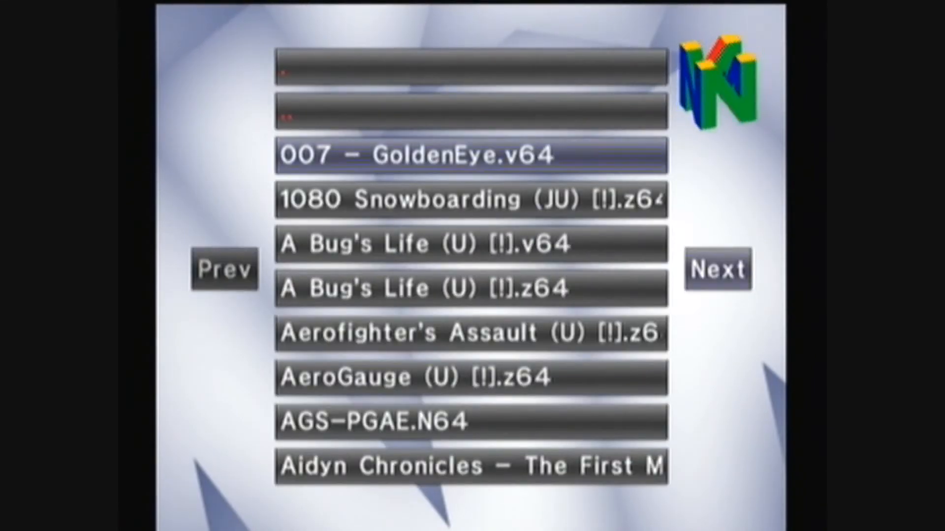
pyautogui.click(716, 269)
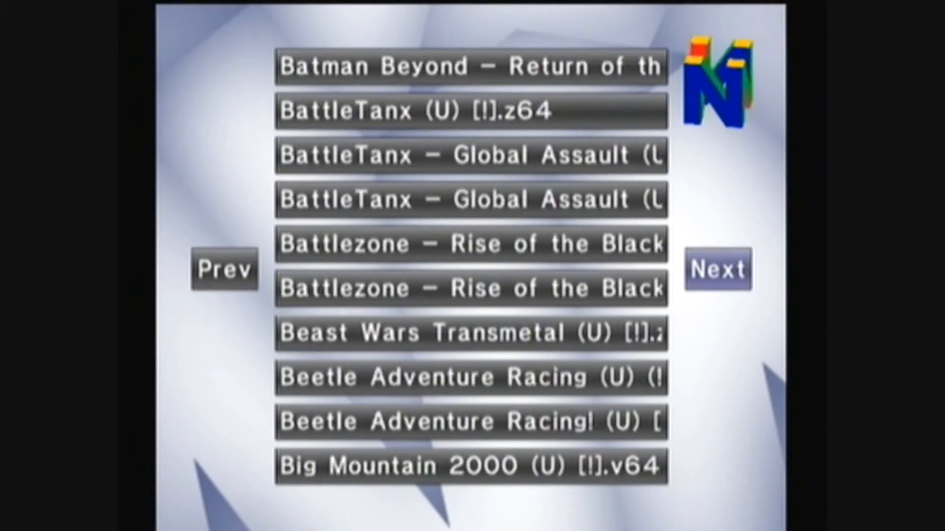
pyautogui.click(716, 270)
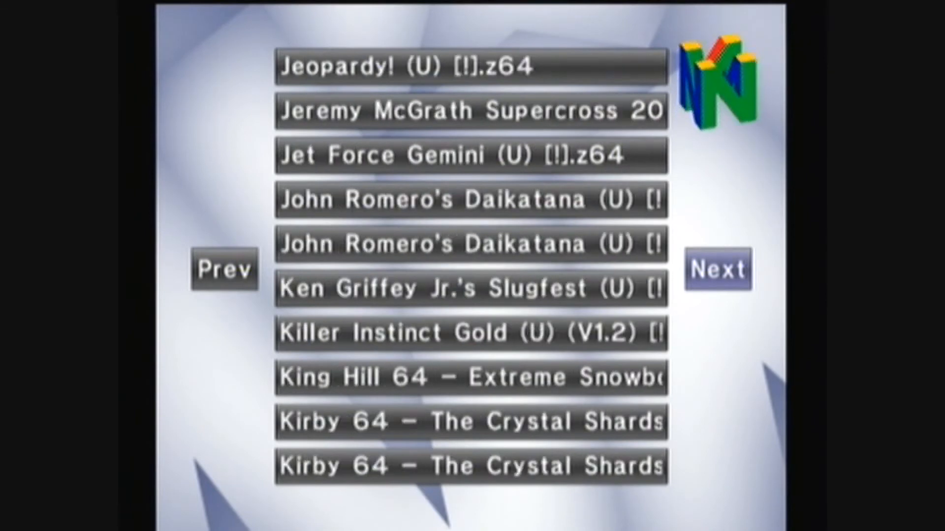
pyautogui.click(717, 270)
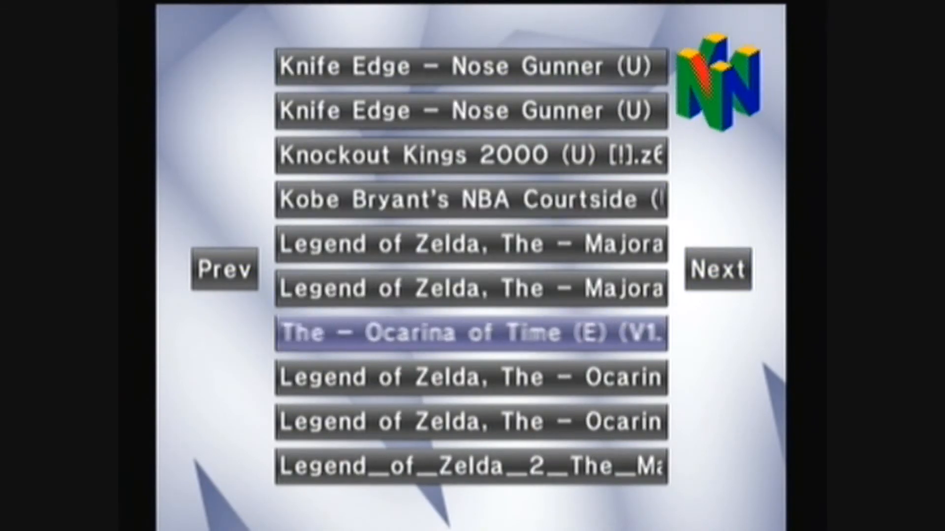
# Load The Legend of Zelda: Ocarina of Time (USA) and dismiss its ROM summary.
pyautogui.press('down')
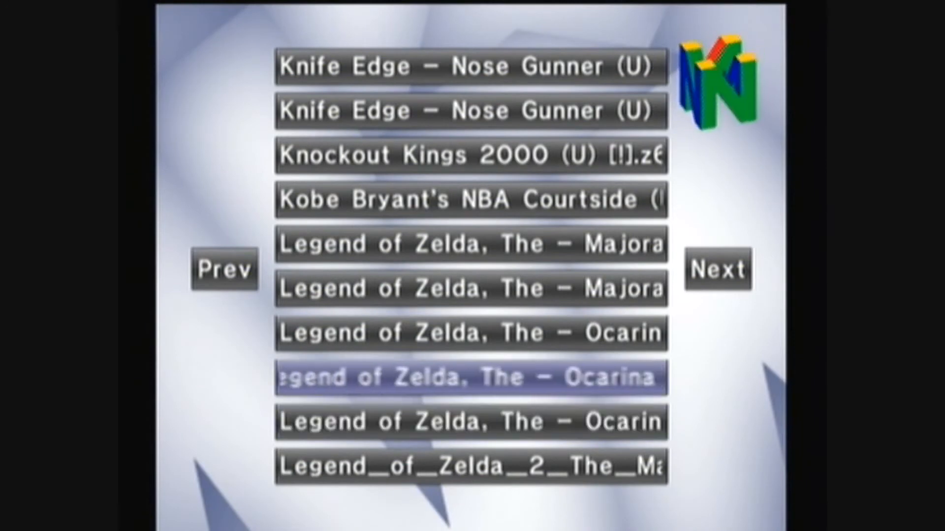
pyautogui.click(469, 377)
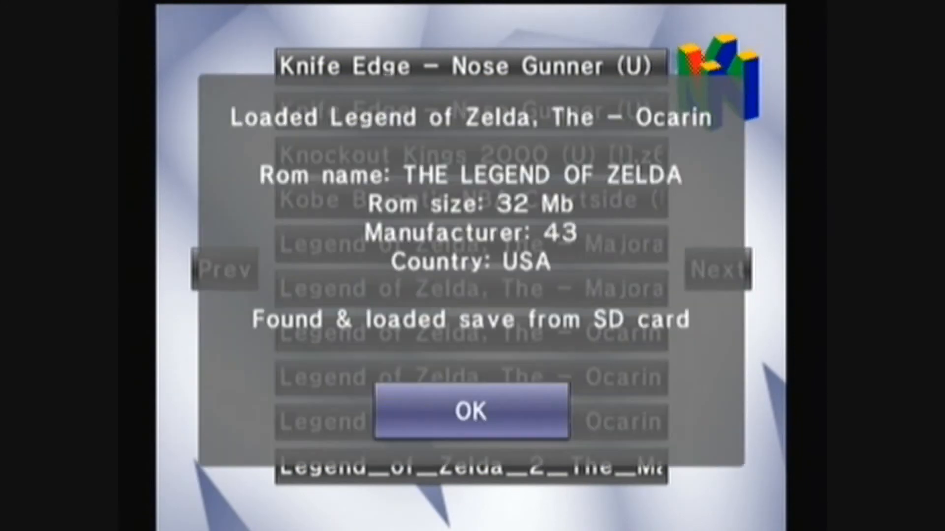
pyautogui.click(470, 412)
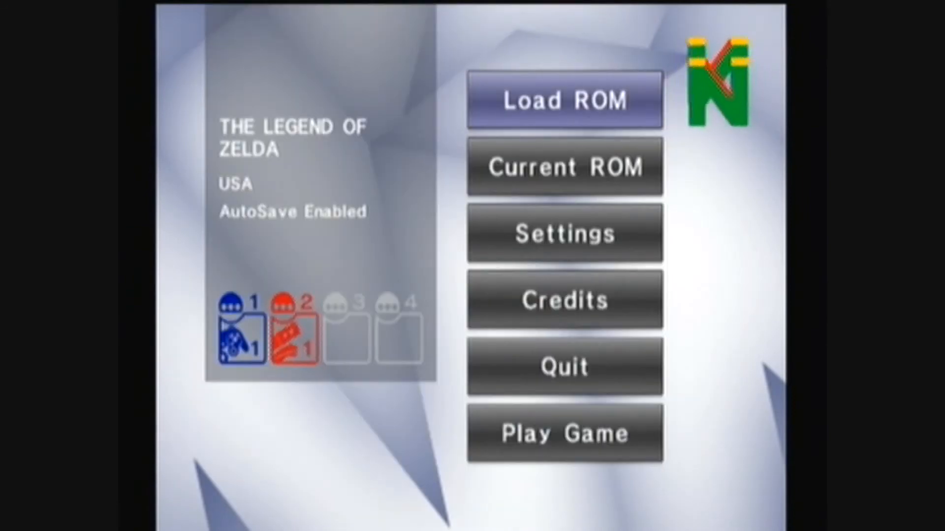
pyautogui.click(564, 432)
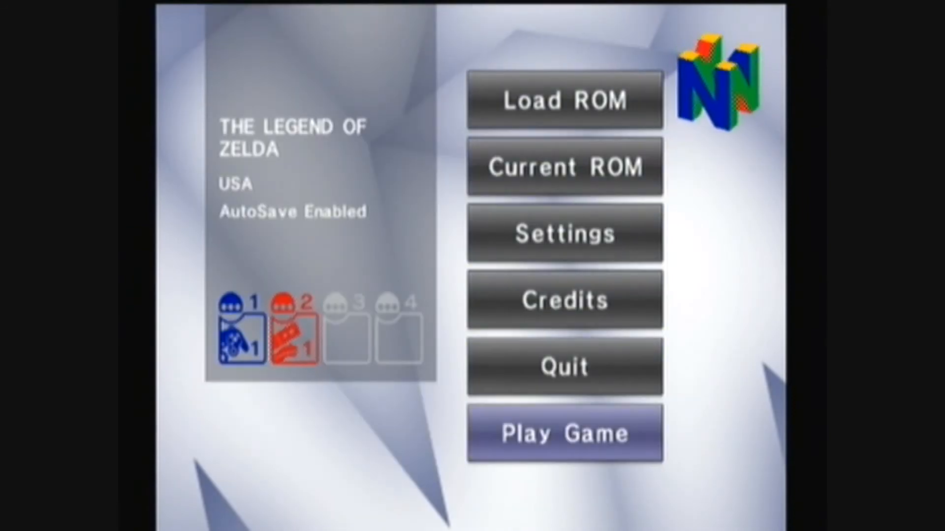
# Start Ocarina of Time and open the existing Gannon save file.
pyautogui.click(563, 433)
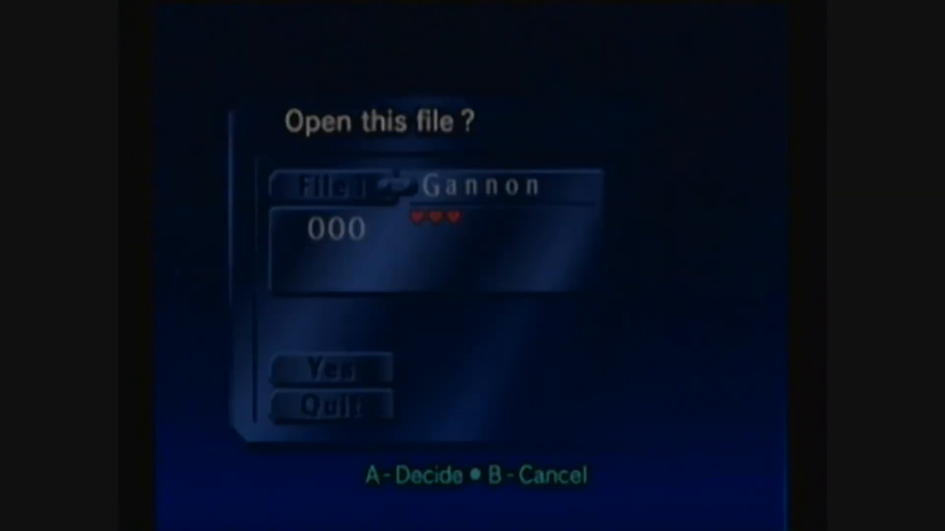
pyautogui.click(328, 369)
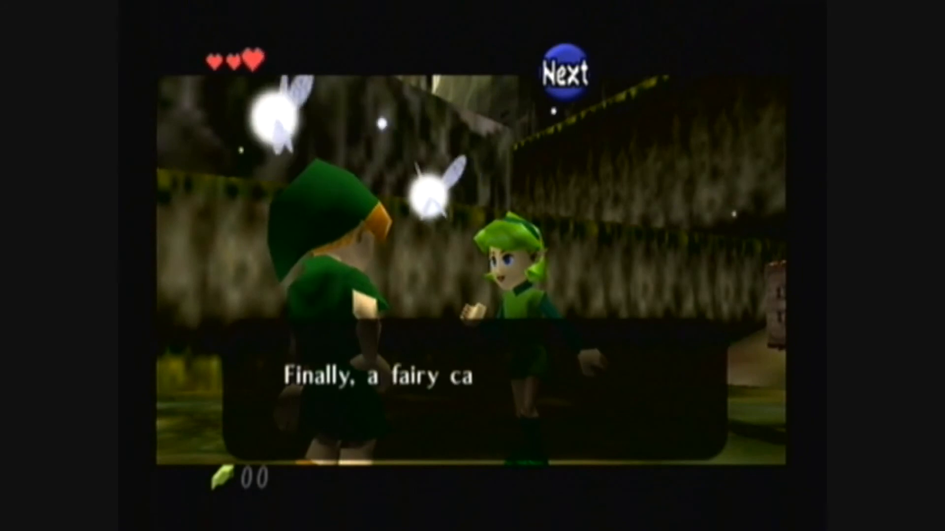
# Return to the Wii64 menu, choose Quit, then cancel the exit-to-loader prompt.
pyautogui.click(563, 74)
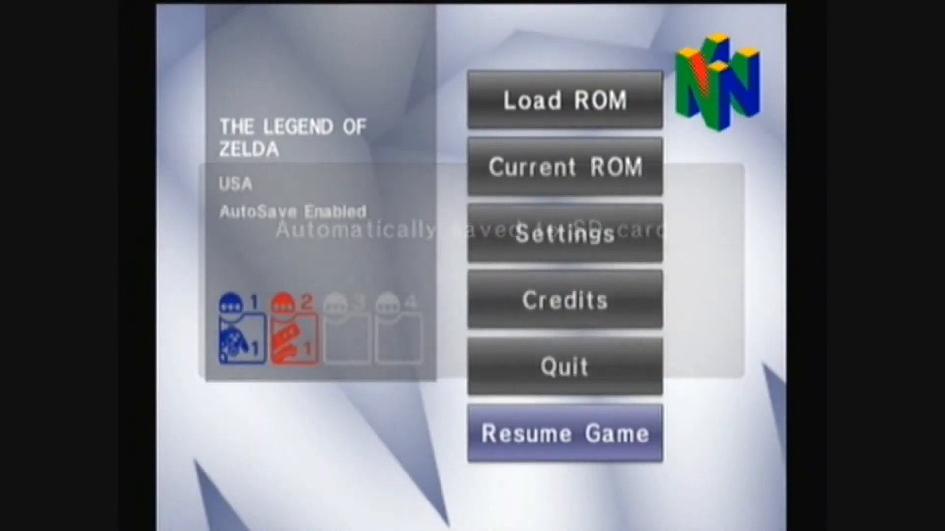
pyautogui.press('Up')
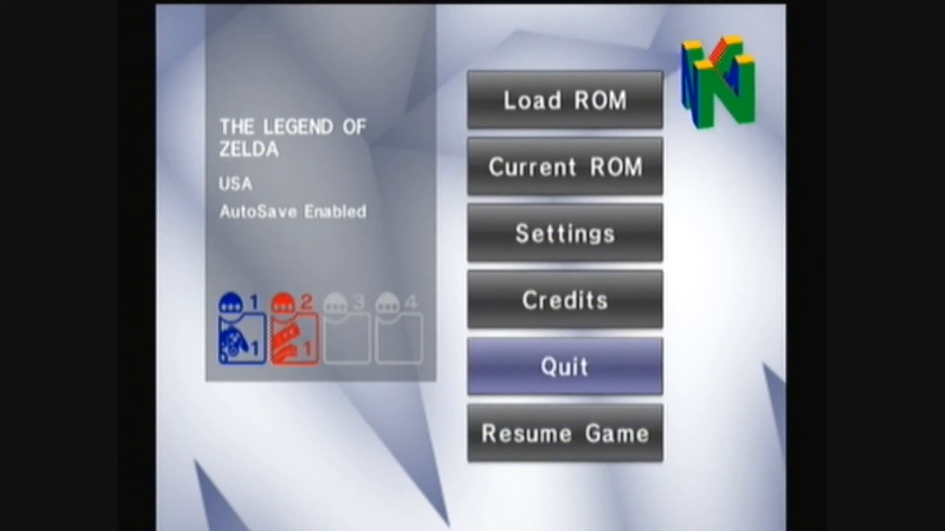
pyautogui.click(565, 367)
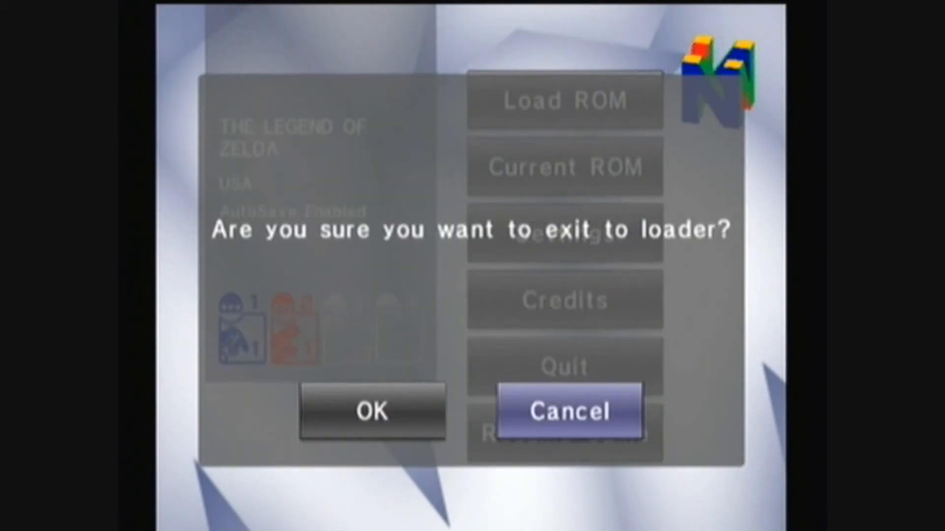
pyautogui.click(569, 413)
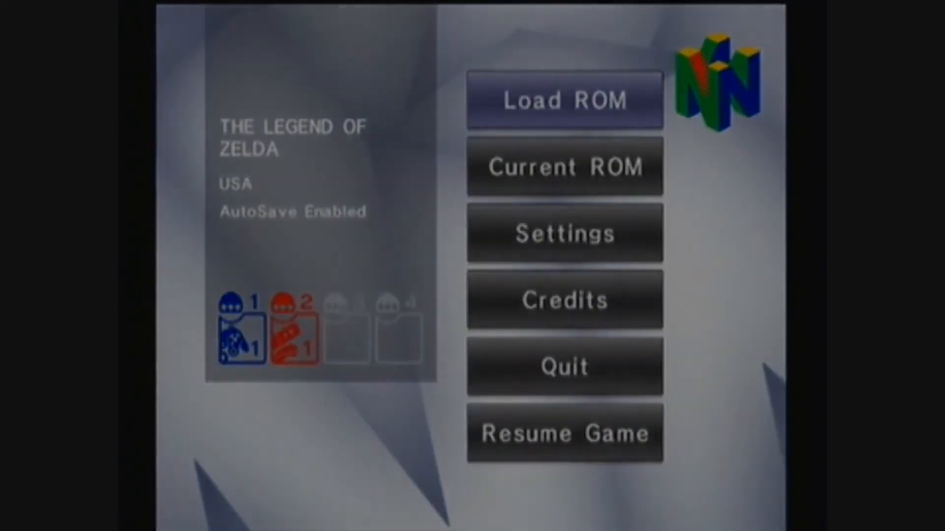